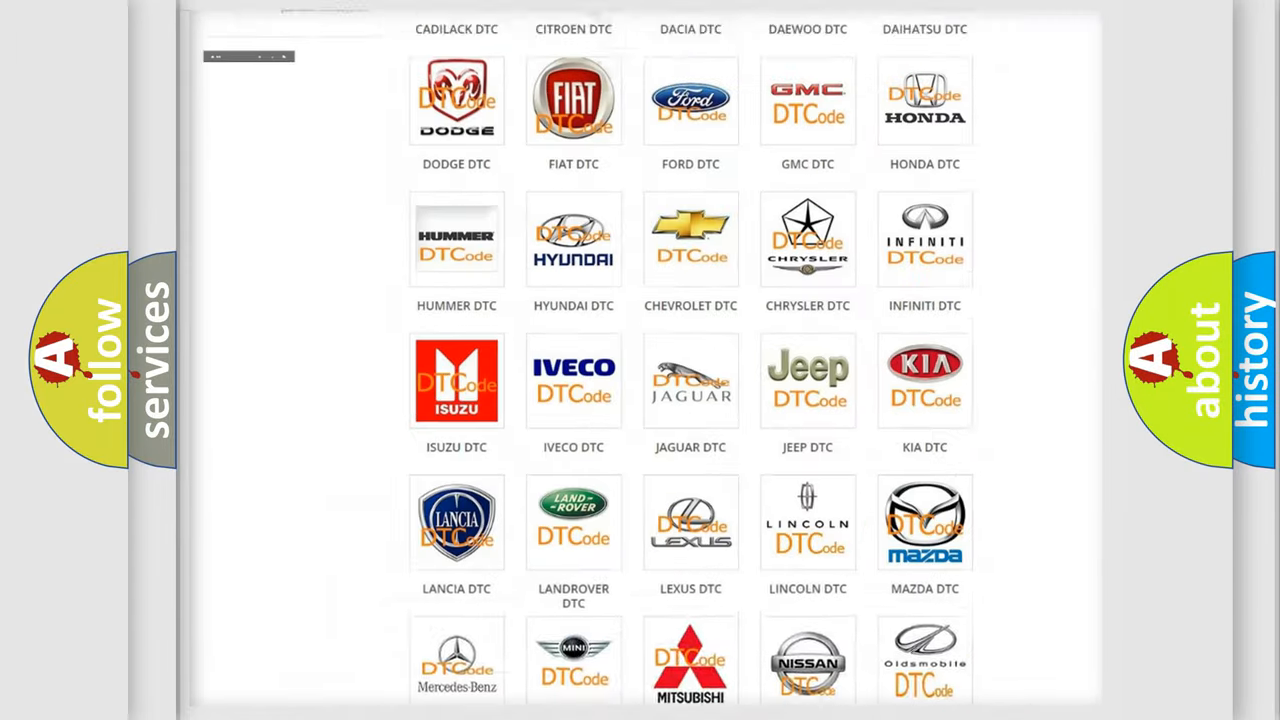
- Choose Dodge from the brand grid and browse its list of trouble codes
{"action": "scroll", "scroll_direction": "up", "scroll_amount": 3}
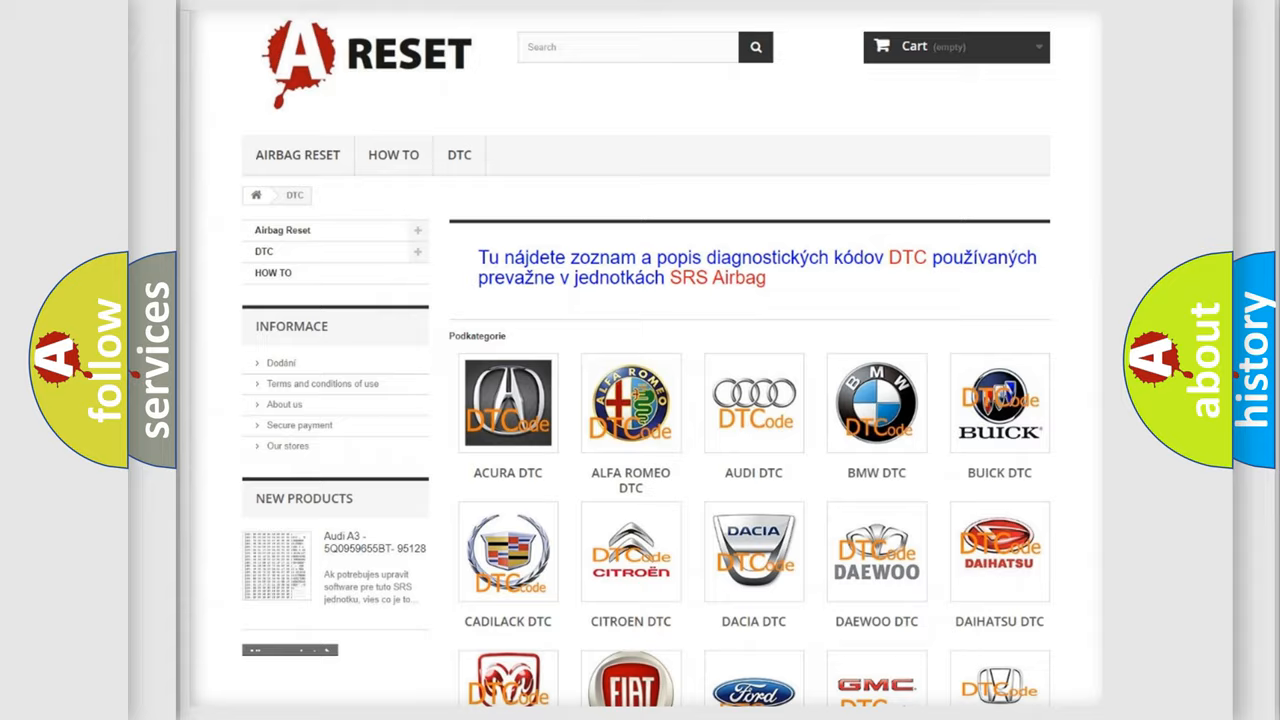
{"action": "scroll", "scroll_direction": "down", "scroll_amount": 3}
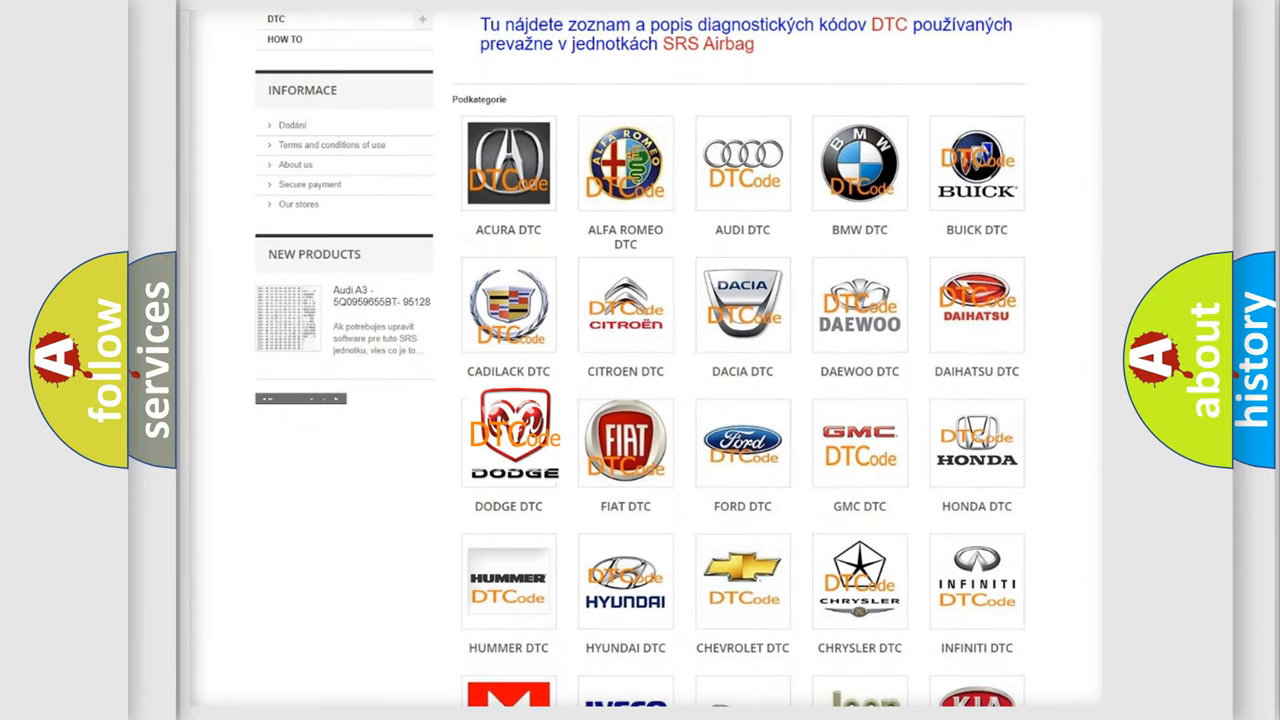
{"action": "left_click", "coordinate": [508, 442]}
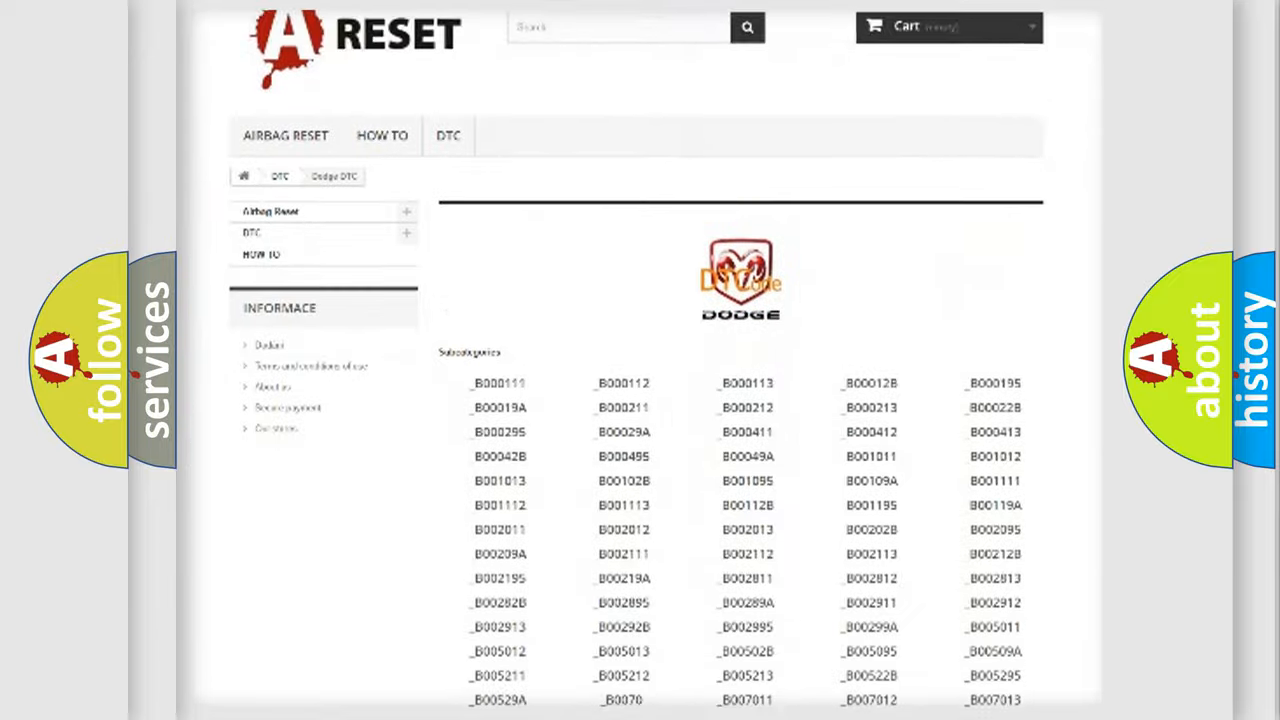
{"action": "scroll", "scroll_direction": "down", "scroll_amount": 3}
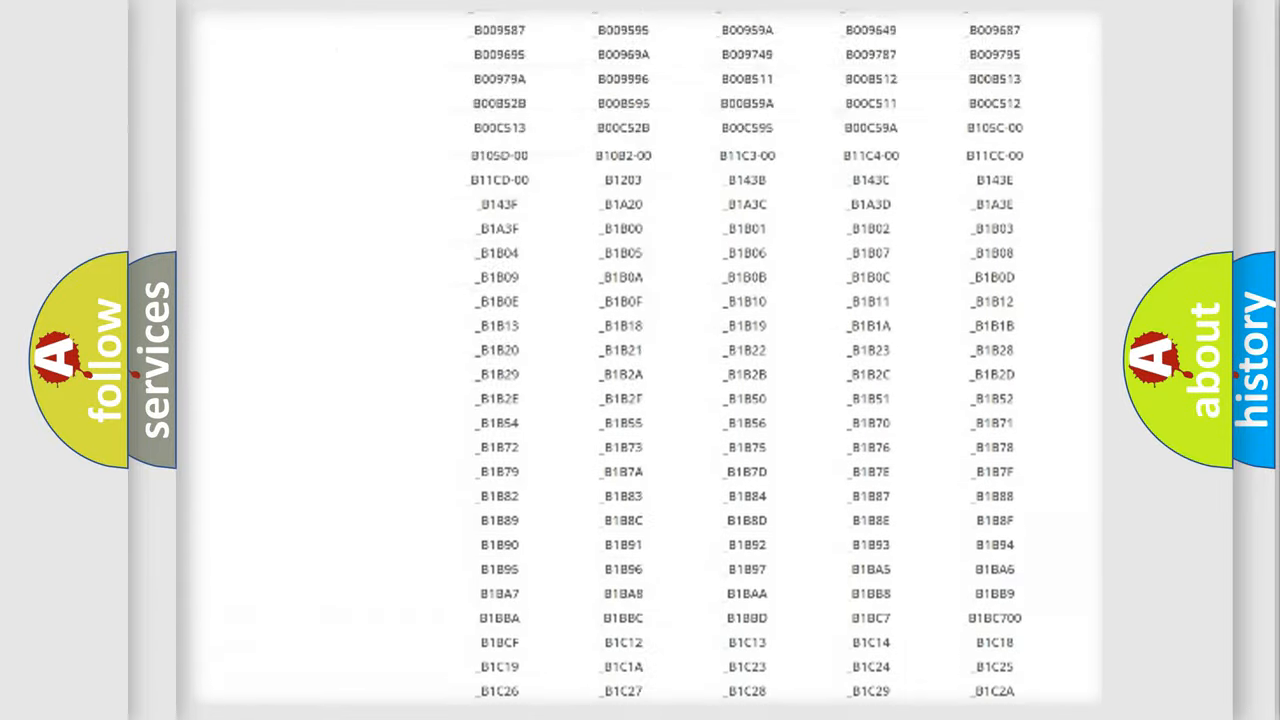
{"action": "scroll", "scroll_direction": "up", "scroll_amount": 3}
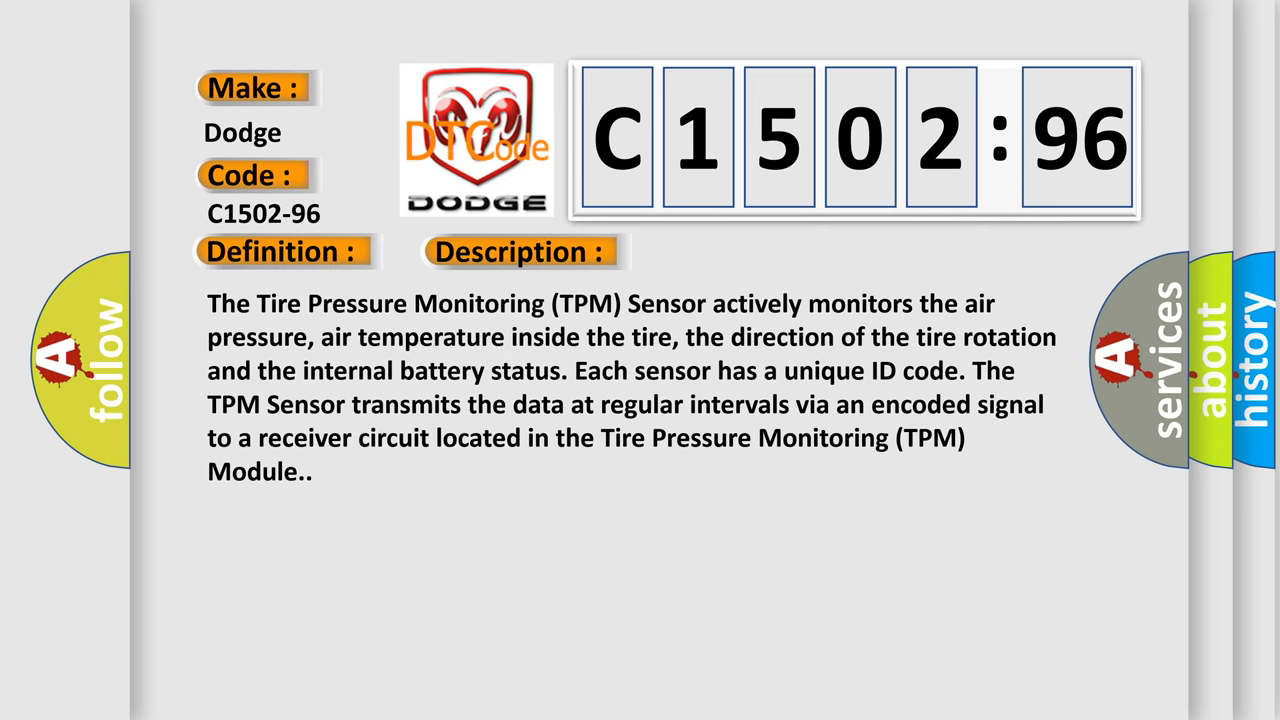
- Reveal the Cause section: non-FCC aftermarket tire parts and internal TPM sensor failure
{"action": "left_click", "coordinate": [732, 252]}
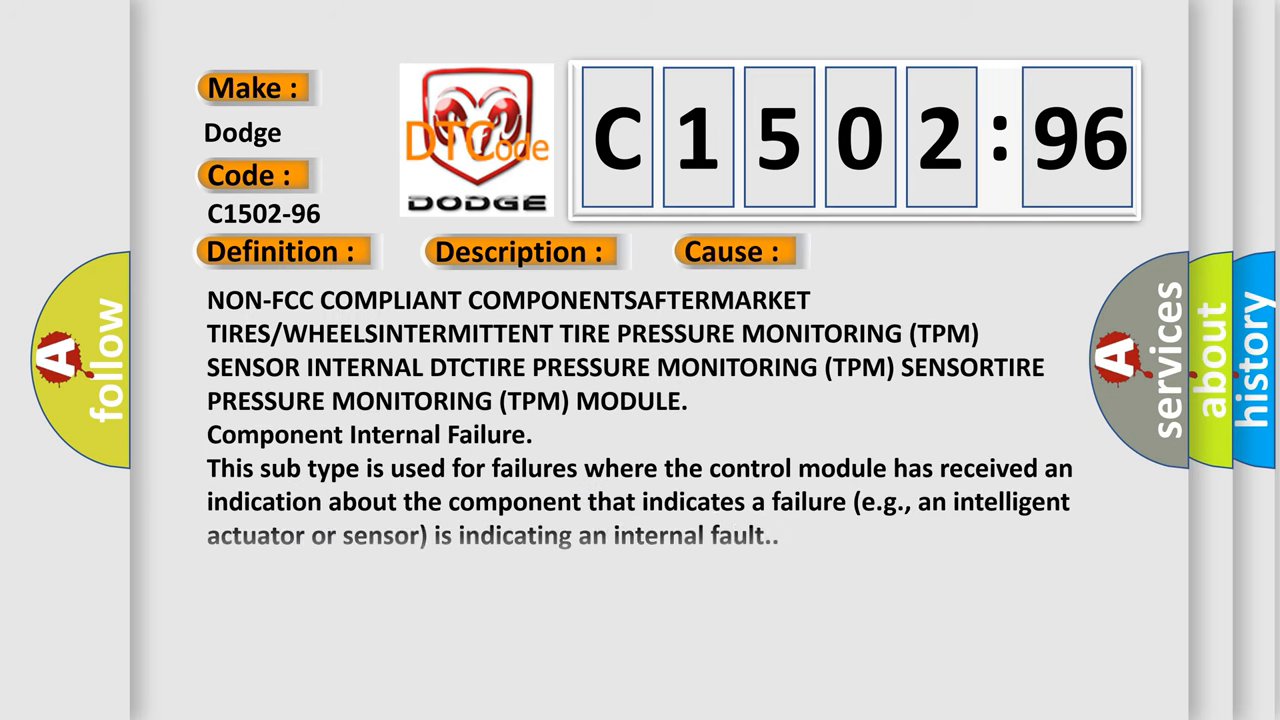